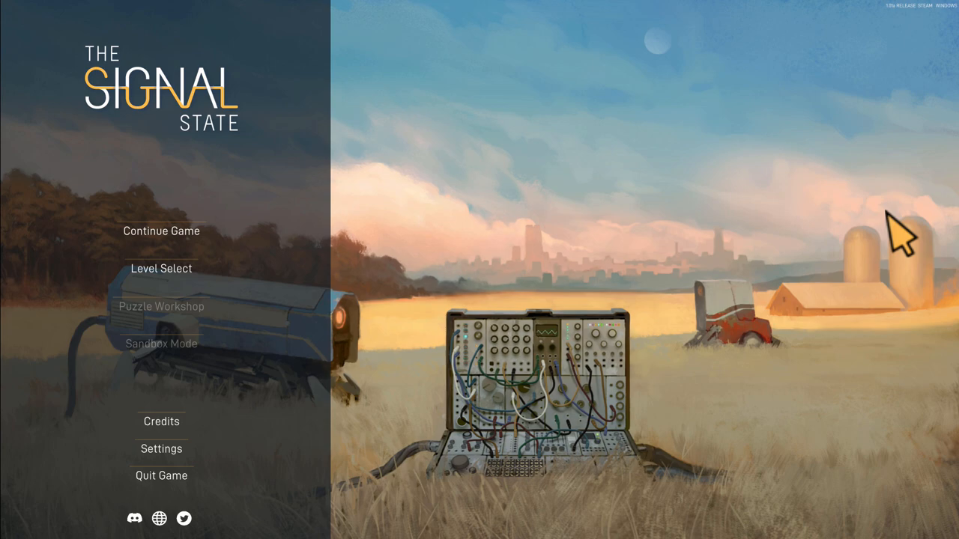
# Resume the saved game and read Miriam's Barn Lights hints about constant signals and Bias.
pyautogui.click(161, 231)
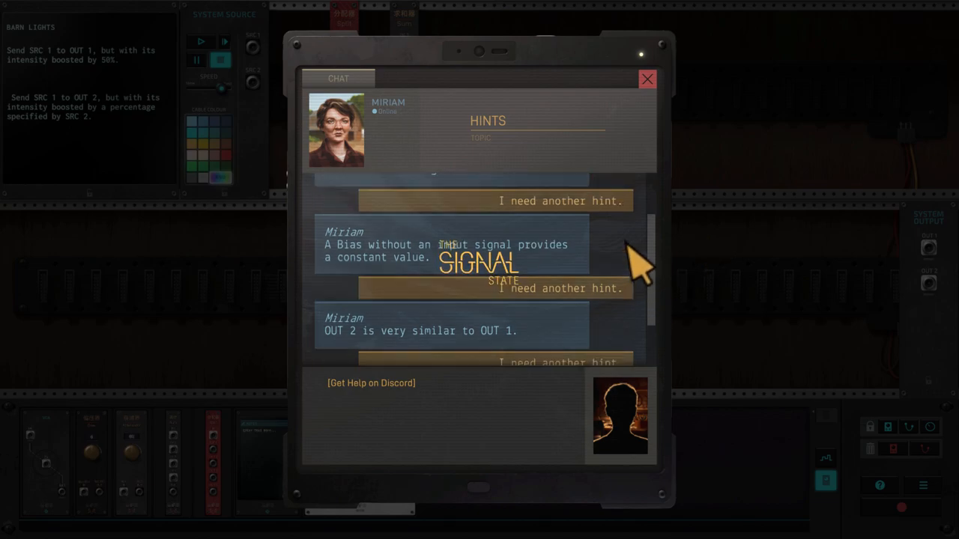
pyautogui.scroll(3)
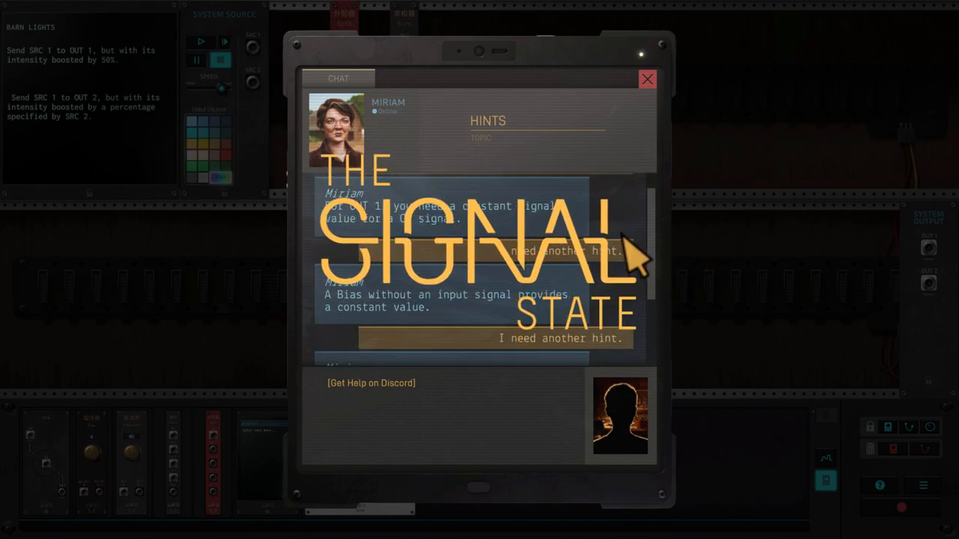
# Wire the Bias output to OUT 1 and test-run the Barn Lights simulation.
pyautogui.click(646, 79)
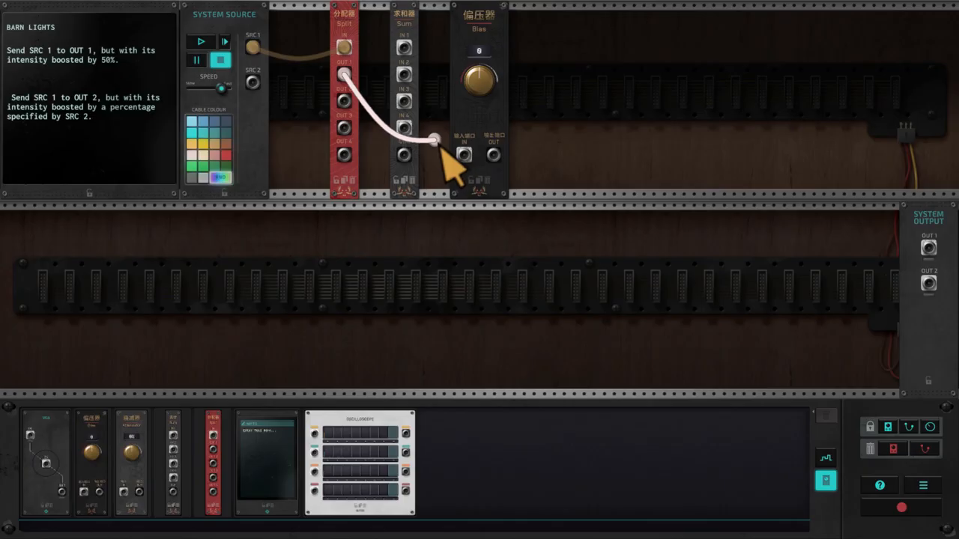
pyautogui.moveTo(434, 139); pyautogui.dragTo(464, 155)
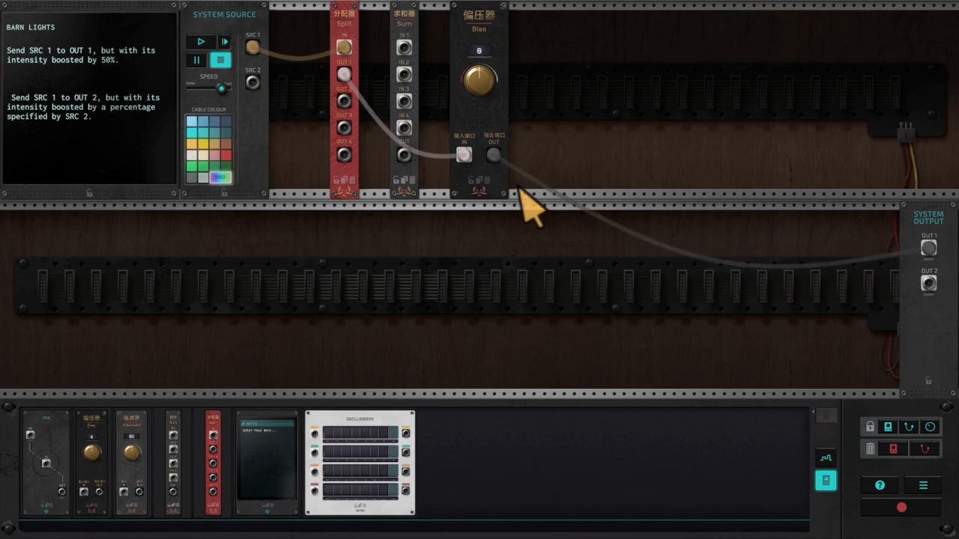
pyautogui.moveTo(214, 71)
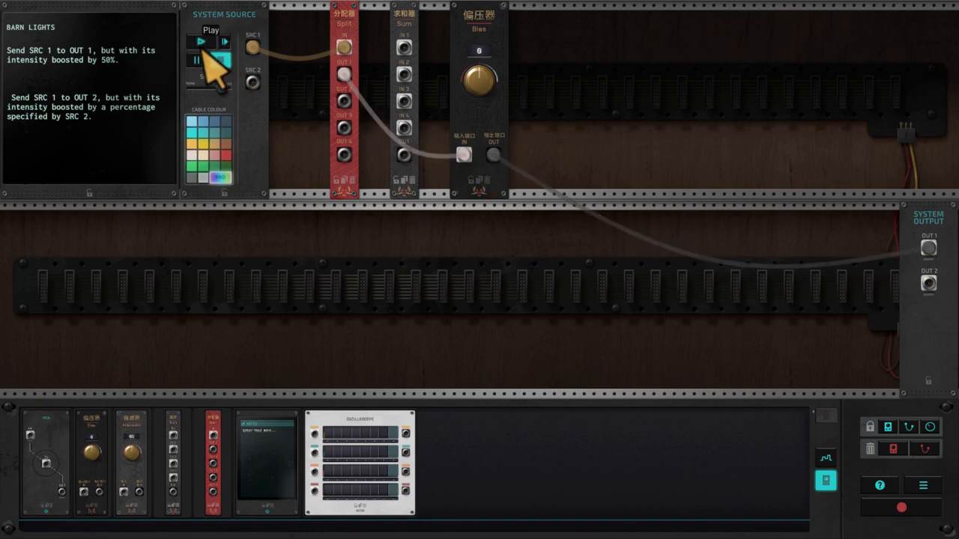
pyautogui.click(200, 41)
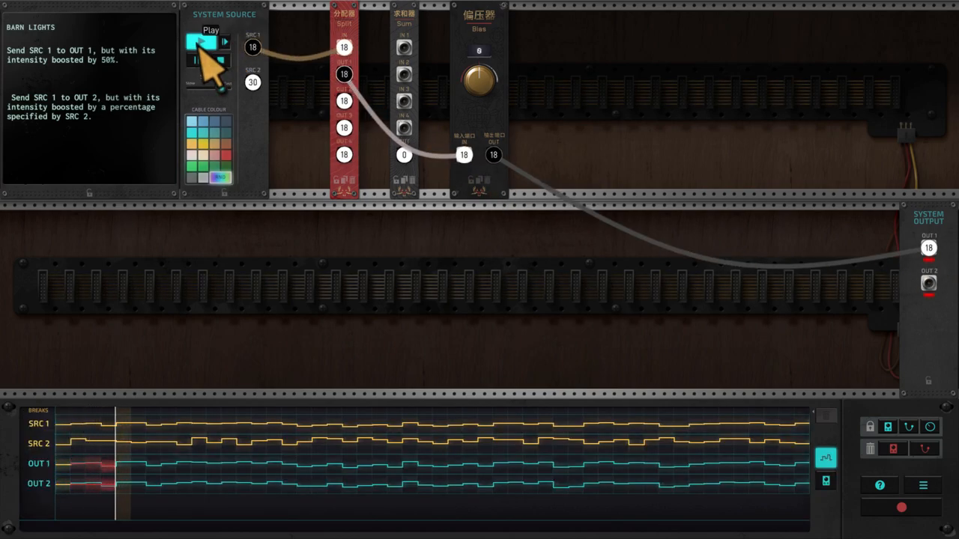
pyautogui.click(200, 42)
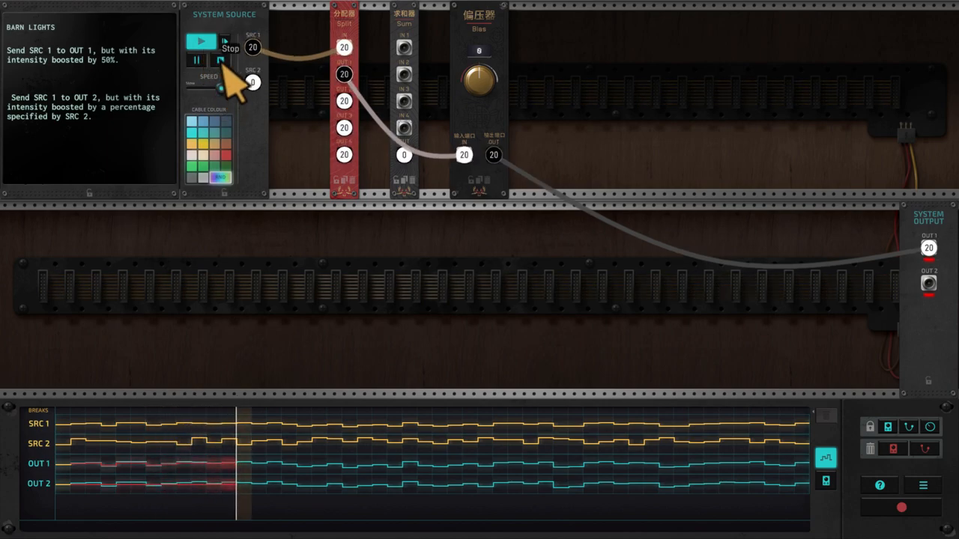
pyautogui.click(221, 60)
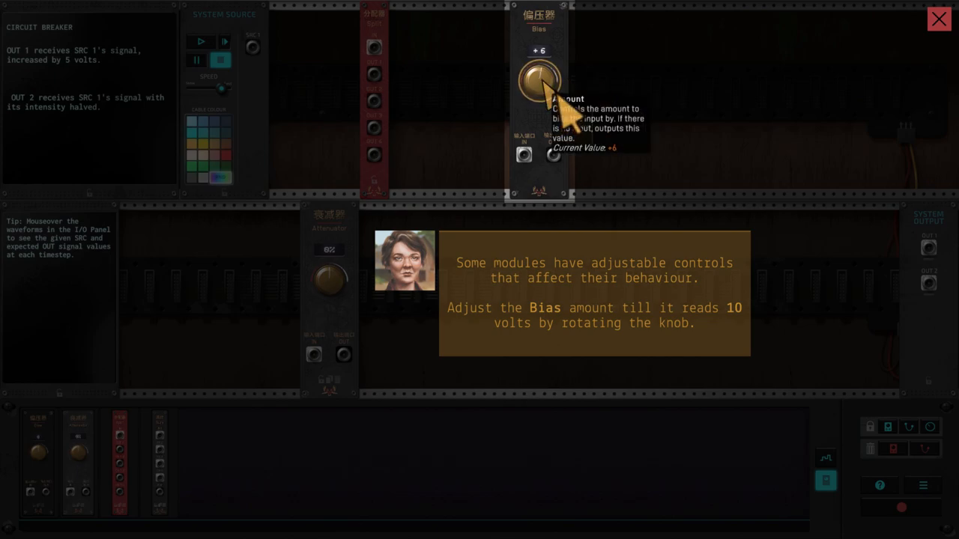
# Scroll the Circuit Breaker Bias knob toward the required voltage.
pyautogui.scroll(3)
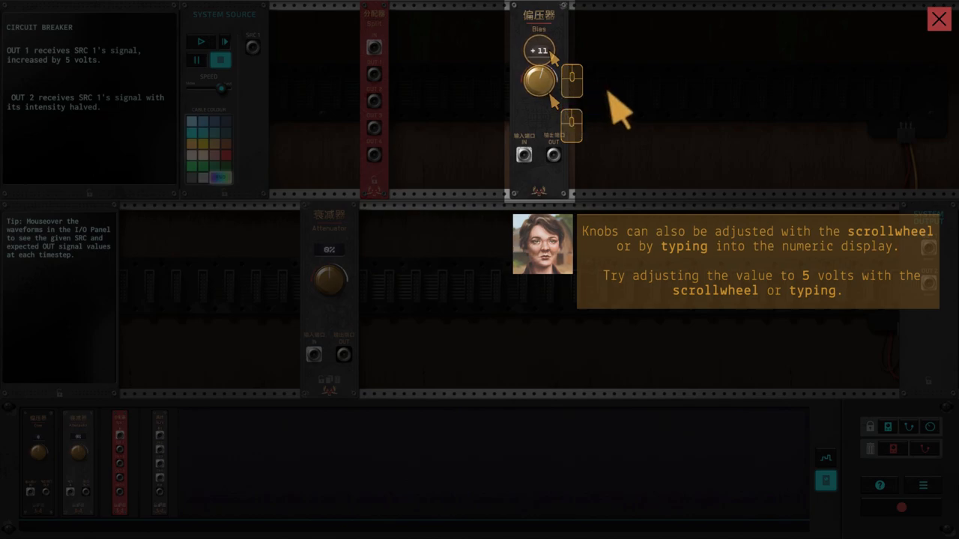
pyautogui.moveTo(678, 183)
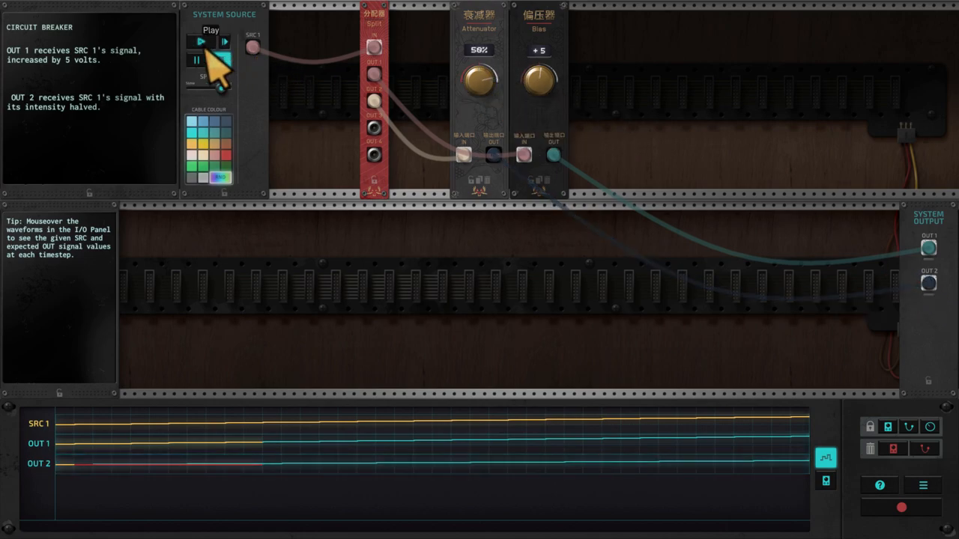
# Run the Circuit Breaker simulation, expecting 33 on OUT 1 and 14 on OUT 2.
pyautogui.click(201, 42)
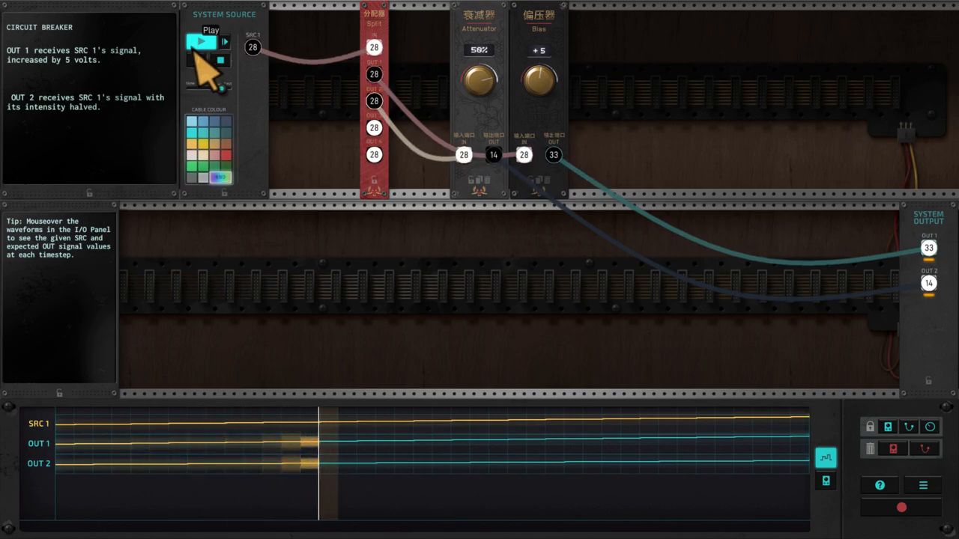
pyautogui.click(201, 42)
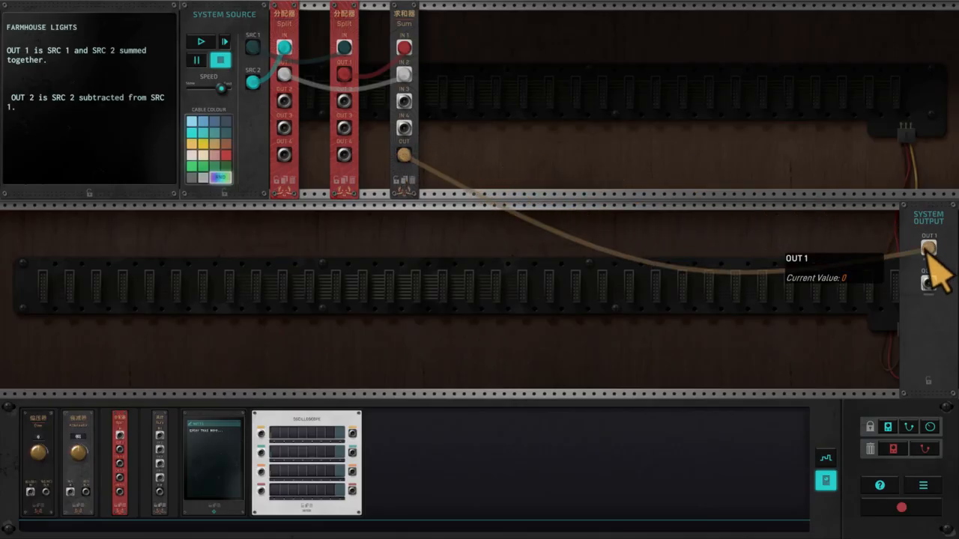
# Connect the Sum output to OUT 1 and record a GIF of the Farmhouse Lights patch.
pyautogui.click(191, 41)
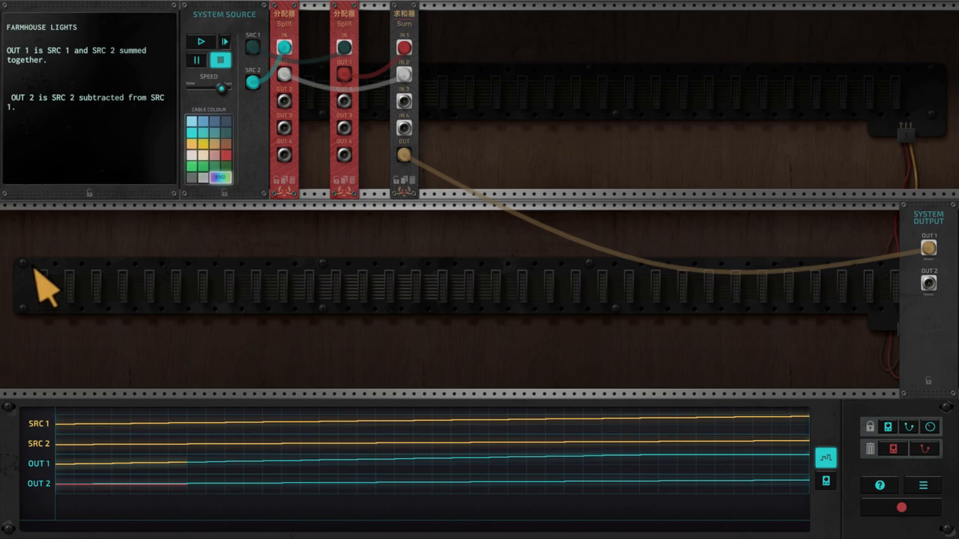
pyautogui.moveTo(56, 292)
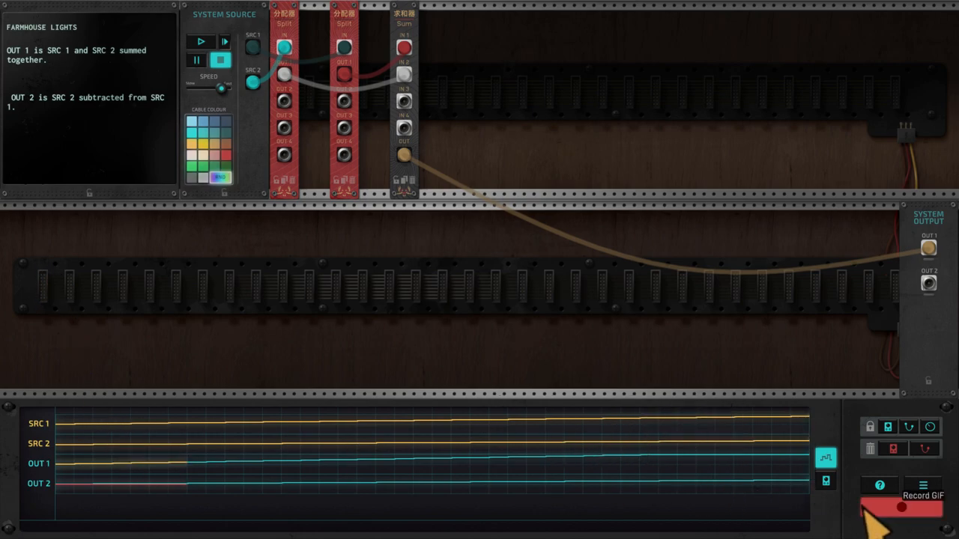
pyautogui.click(825, 480)
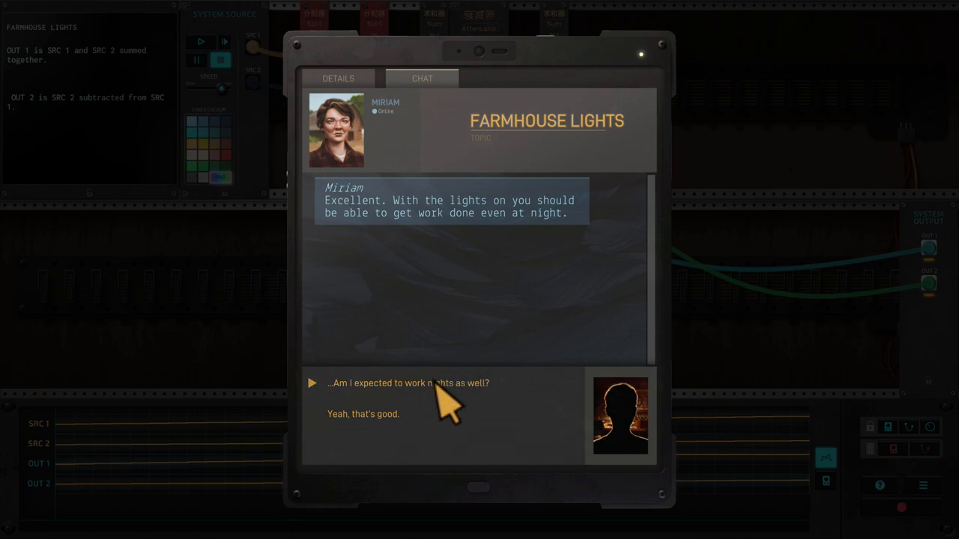
# Ask Miriam 'Am I expected to work nights as well?' and reply 'Alright.'.
pyautogui.click(407, 383)
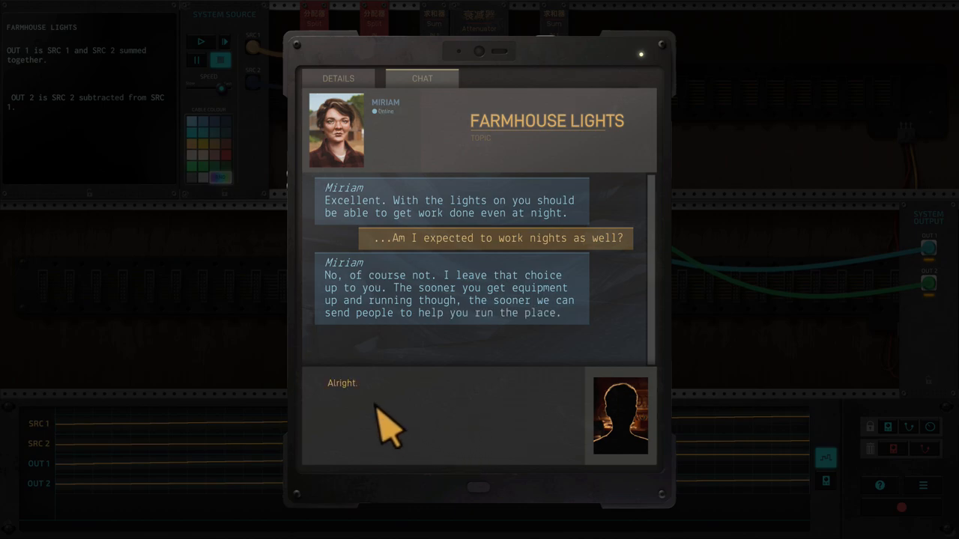
pyautogui.click(342, 383)
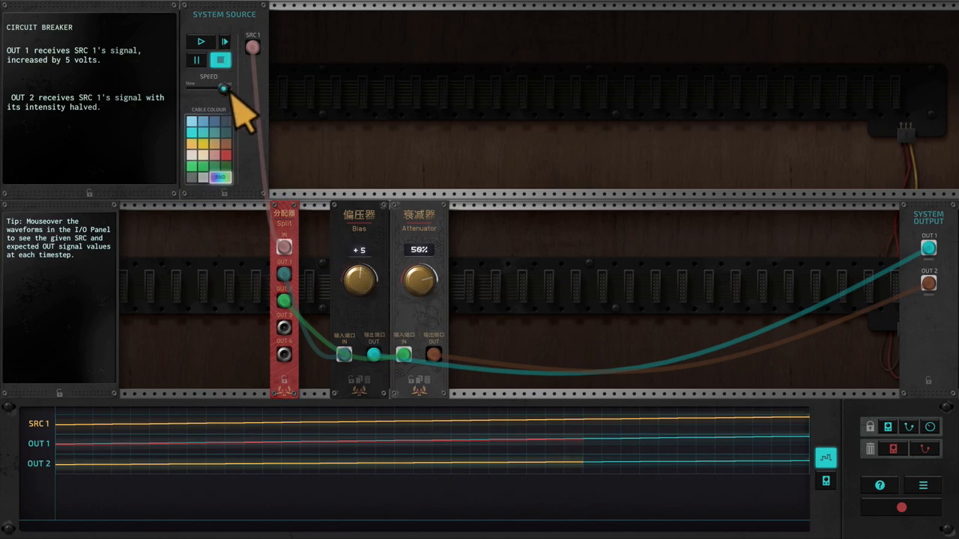
# Run the reworked Circuit Breaker patch at fastest speed until it scores 17875.
pyautogui.click(200, 41)
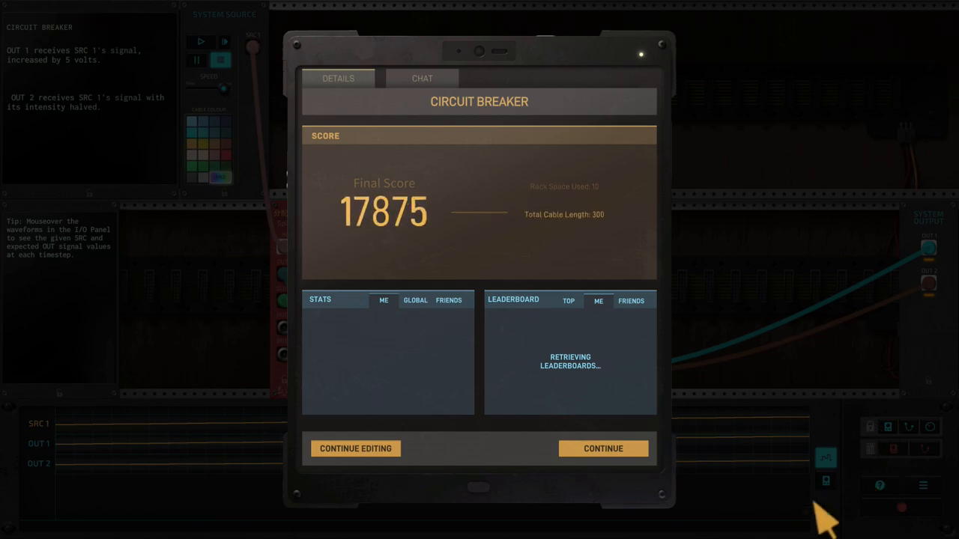
# Open Miriam's chat about the solved Circuit Breaker and pick a reply.
pyautogui.click(422, 78)
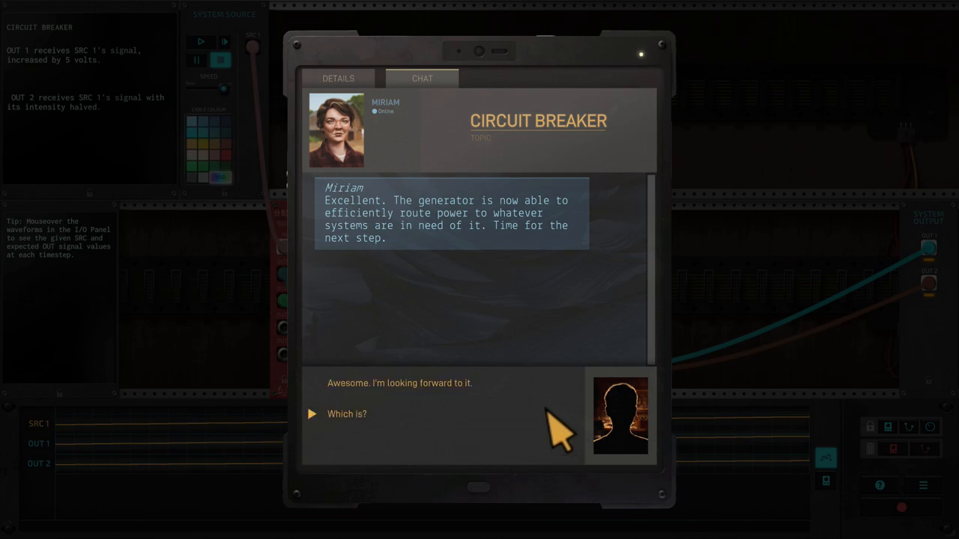
pyautogui.click(400, 382)
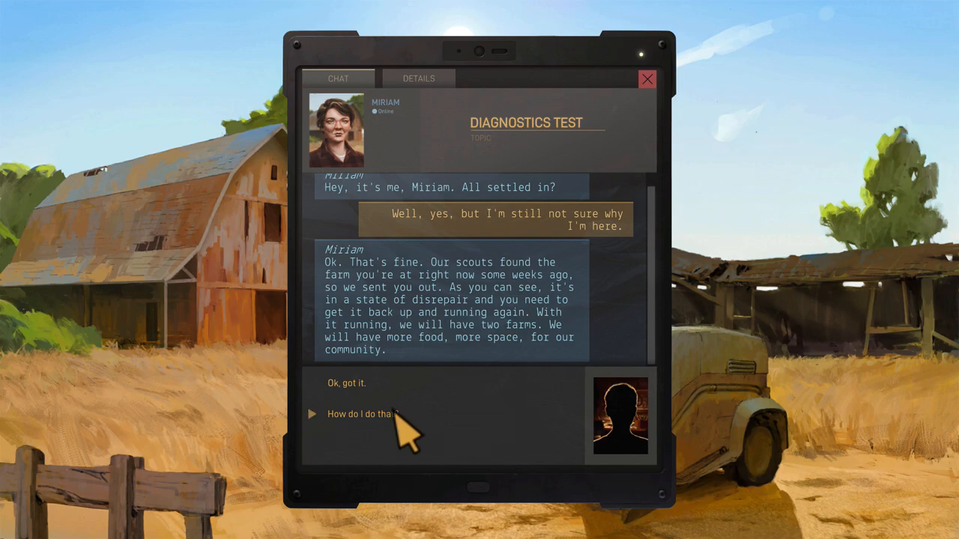
# Reply 'How do I do that?' in the Diagnostics Test chat.
pyautogui.click(363, 414)
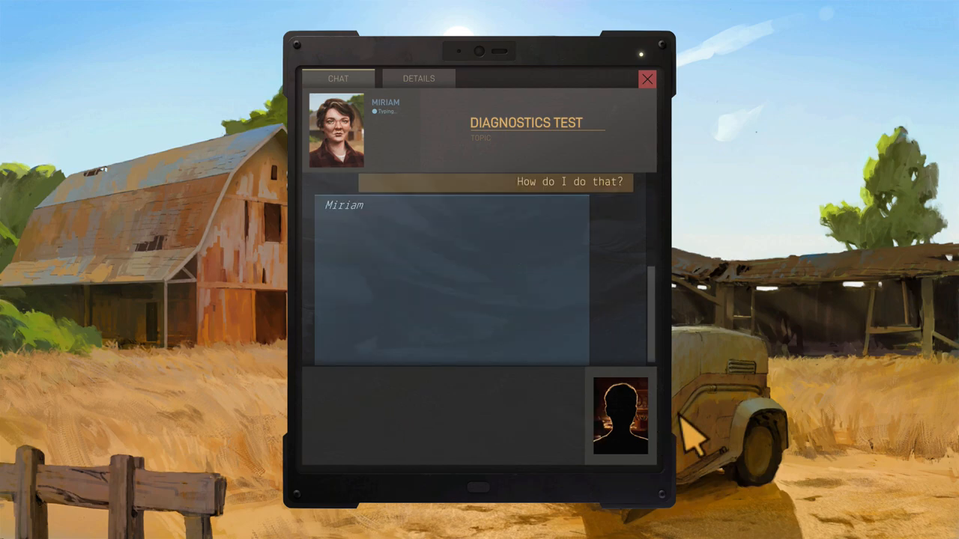